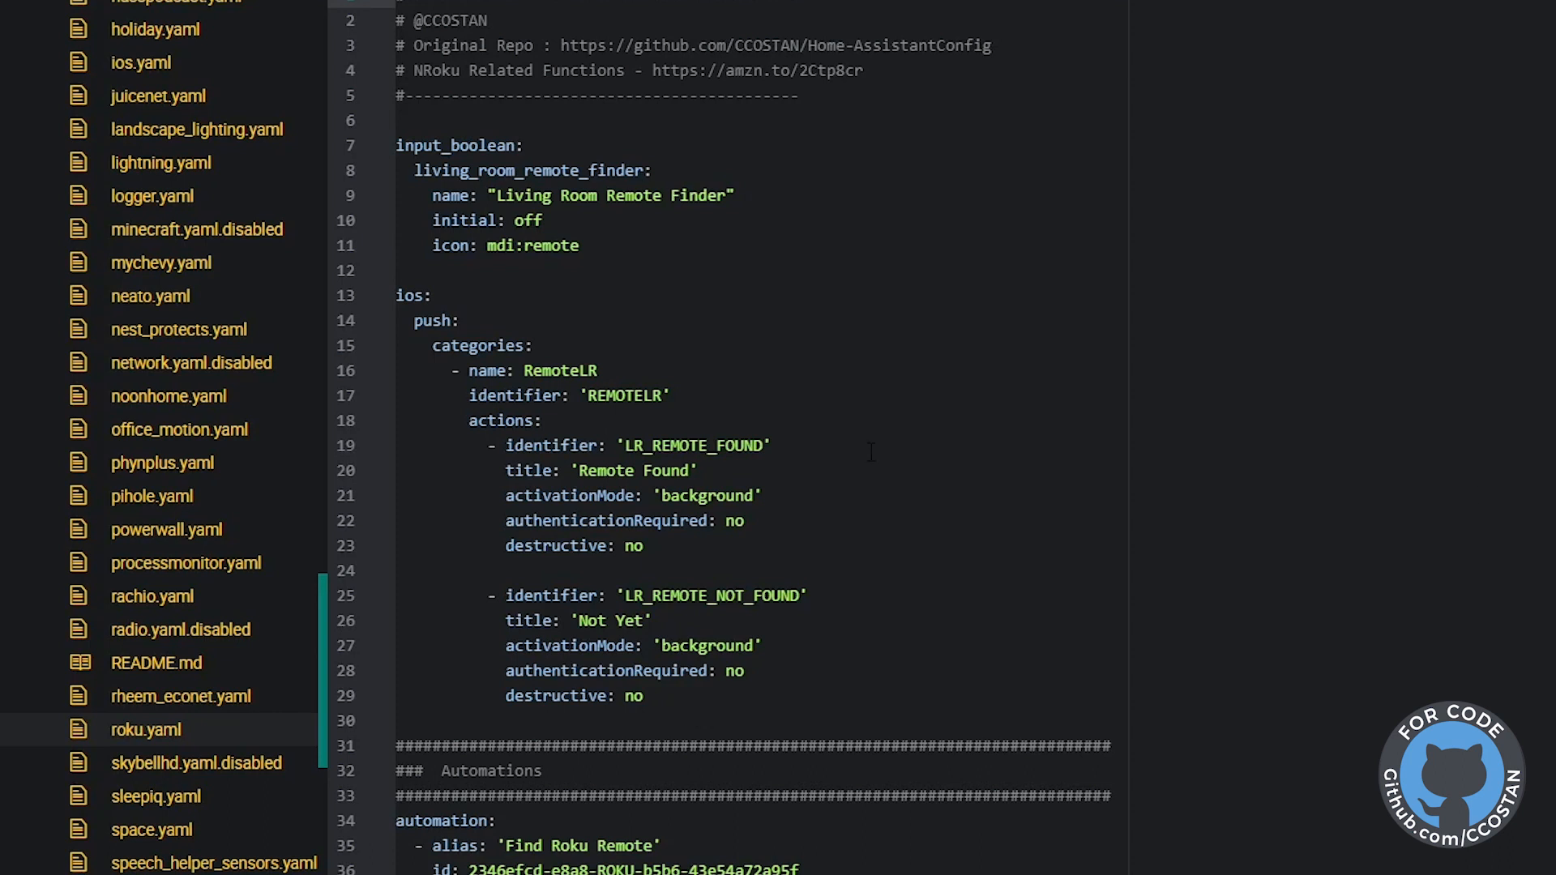
pyautogui.click(145, 730)
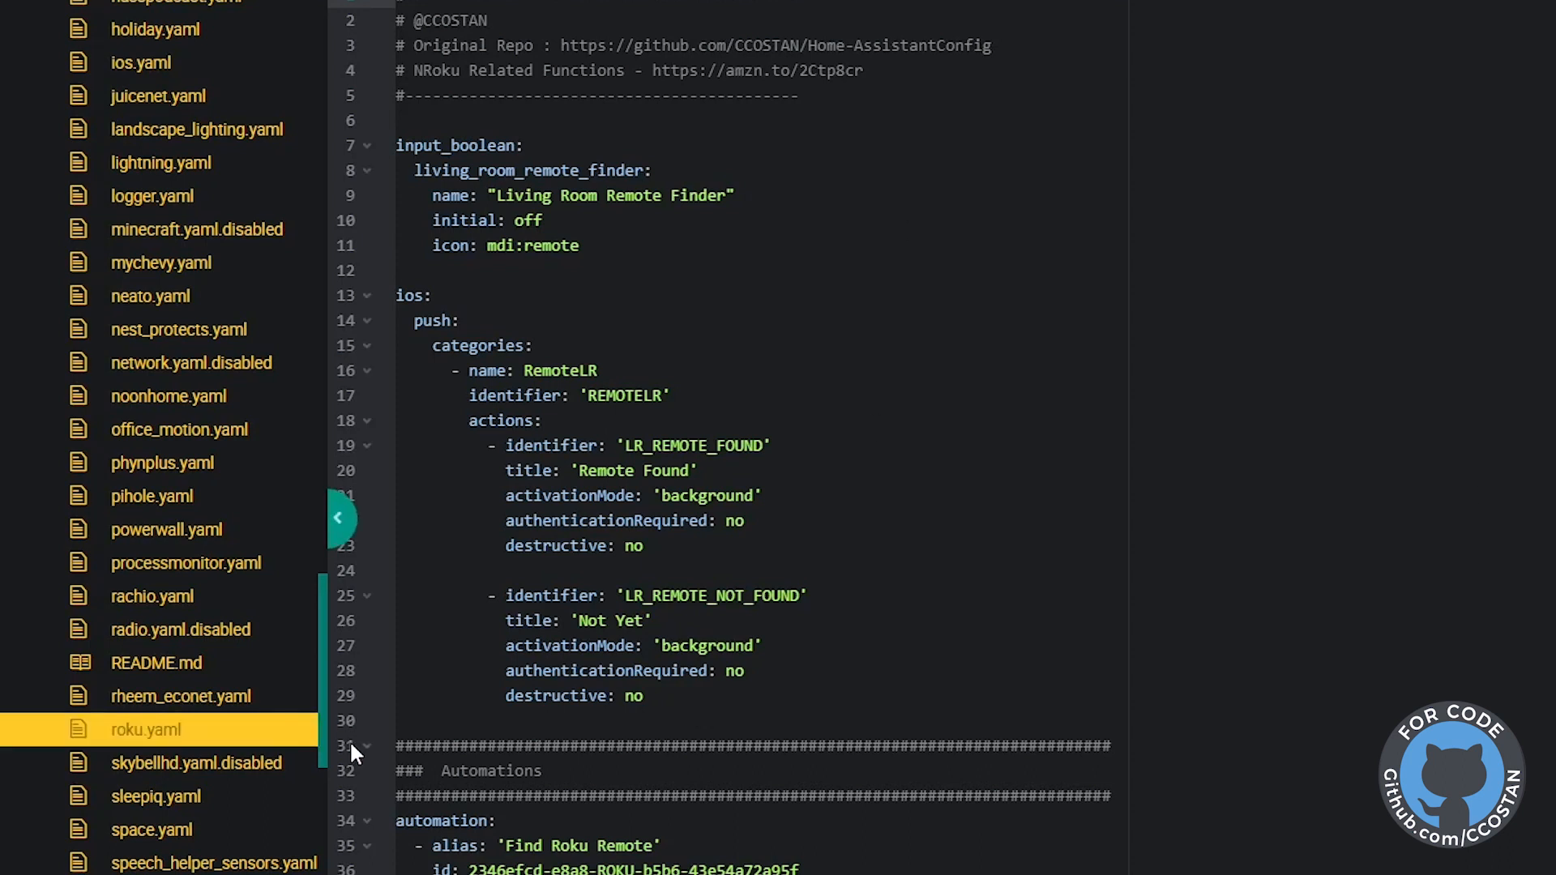
pyautogui.moveTo(156, 663)
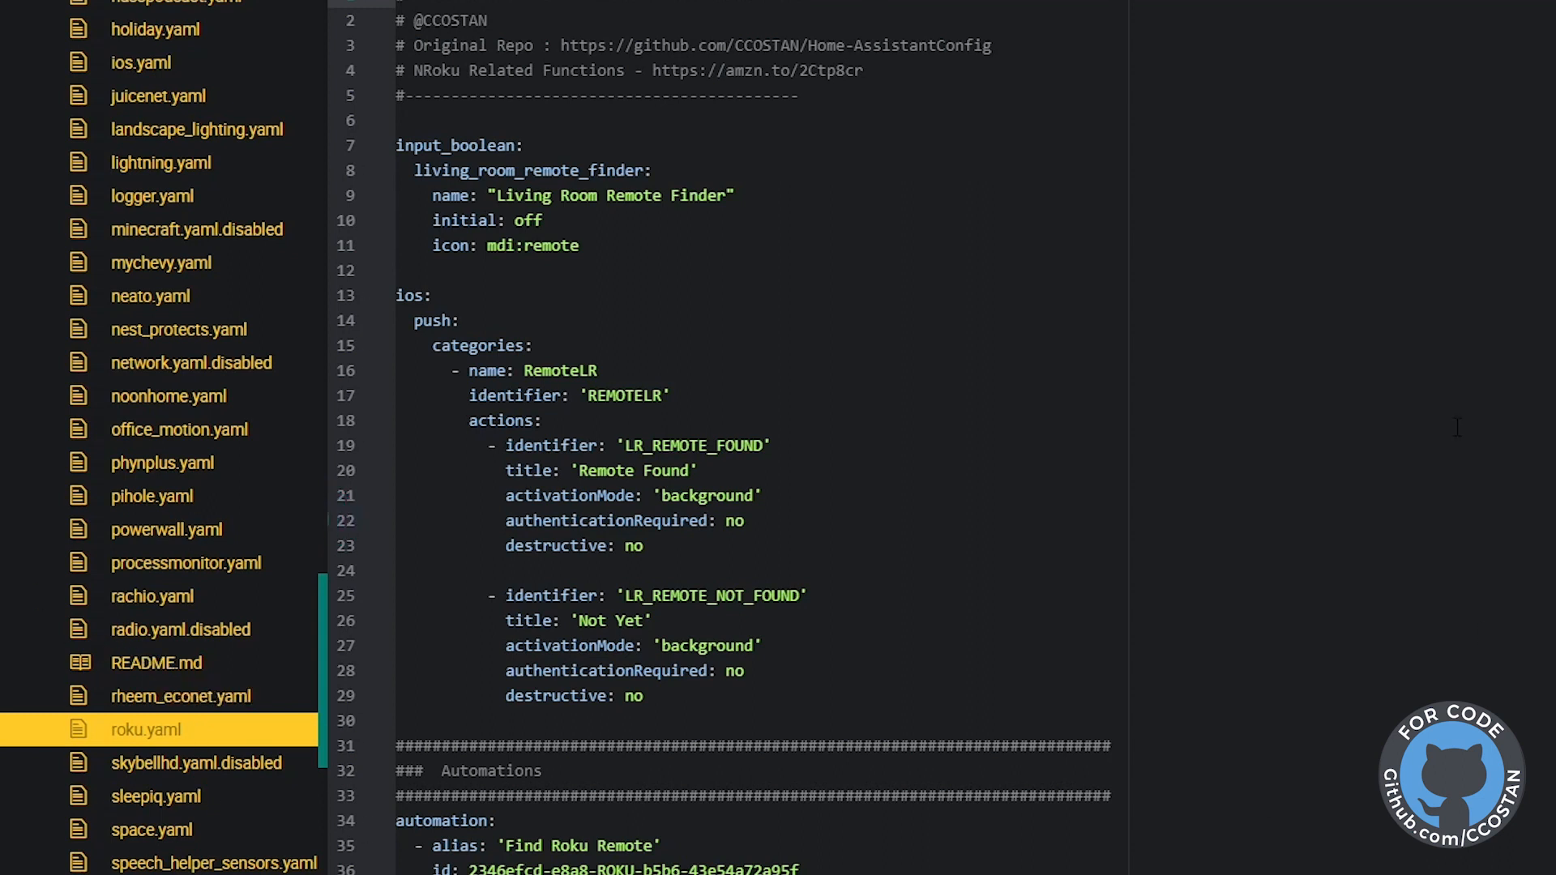
pyautogui.moveTo(235, 193)
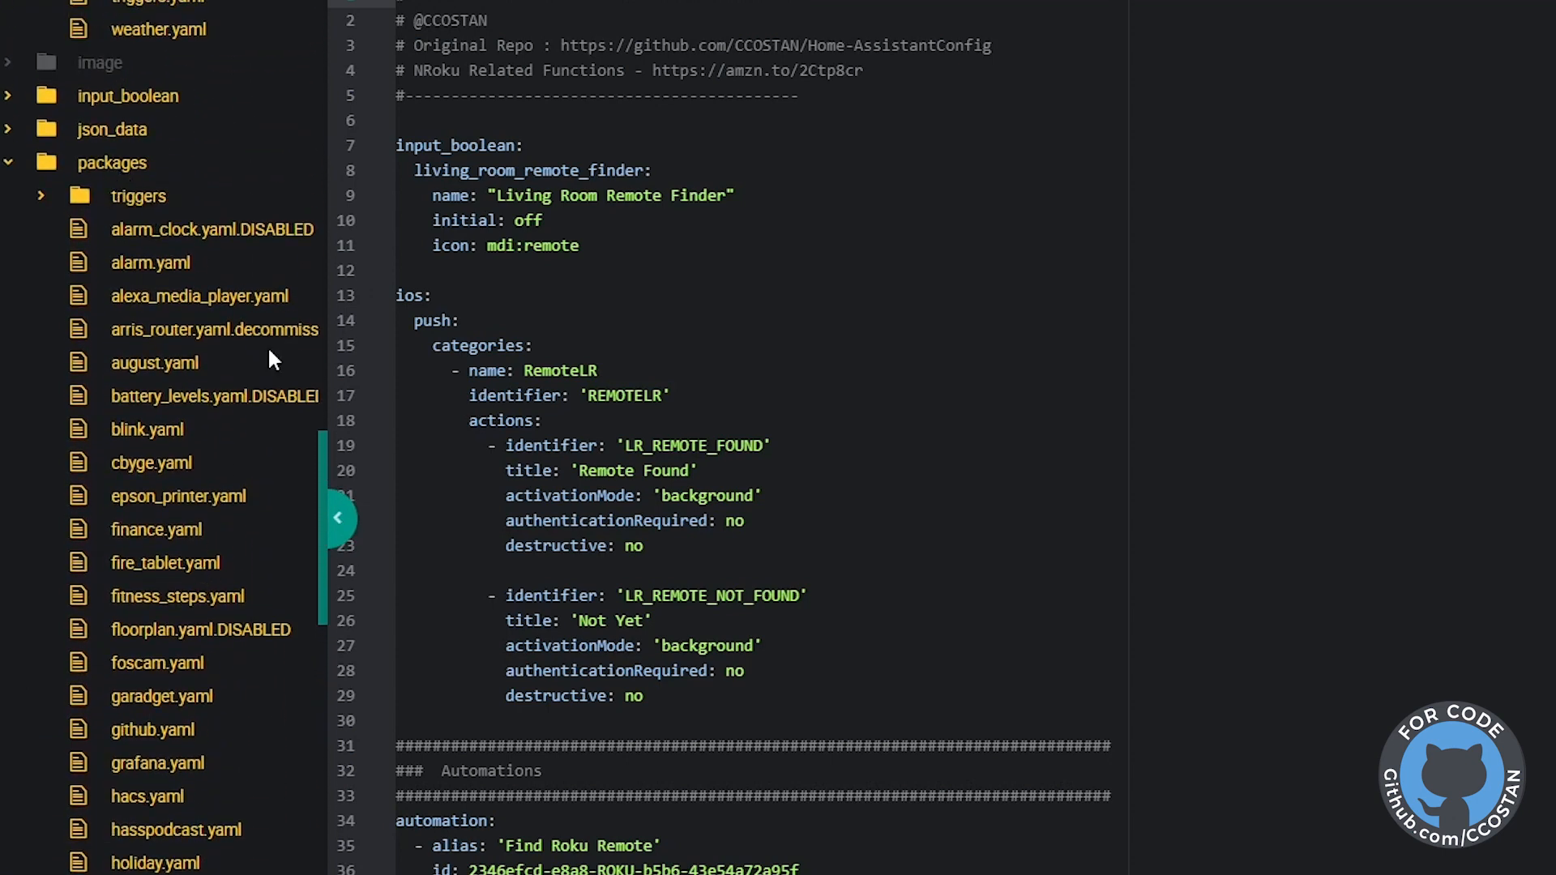
pyautogui.scroll(-3)
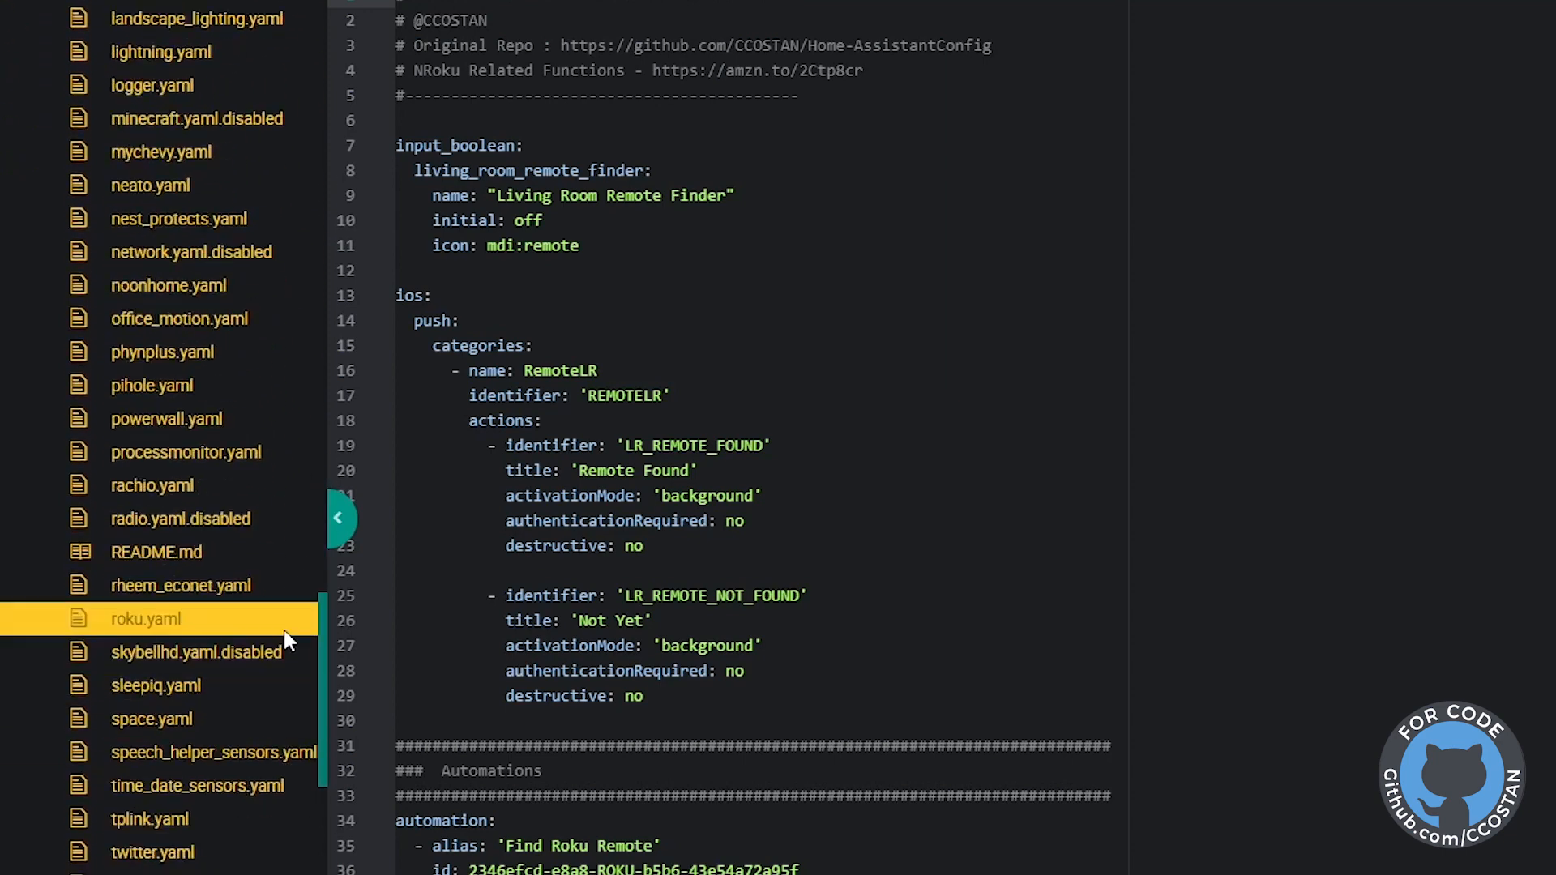
pyautogui.scroll(-3)
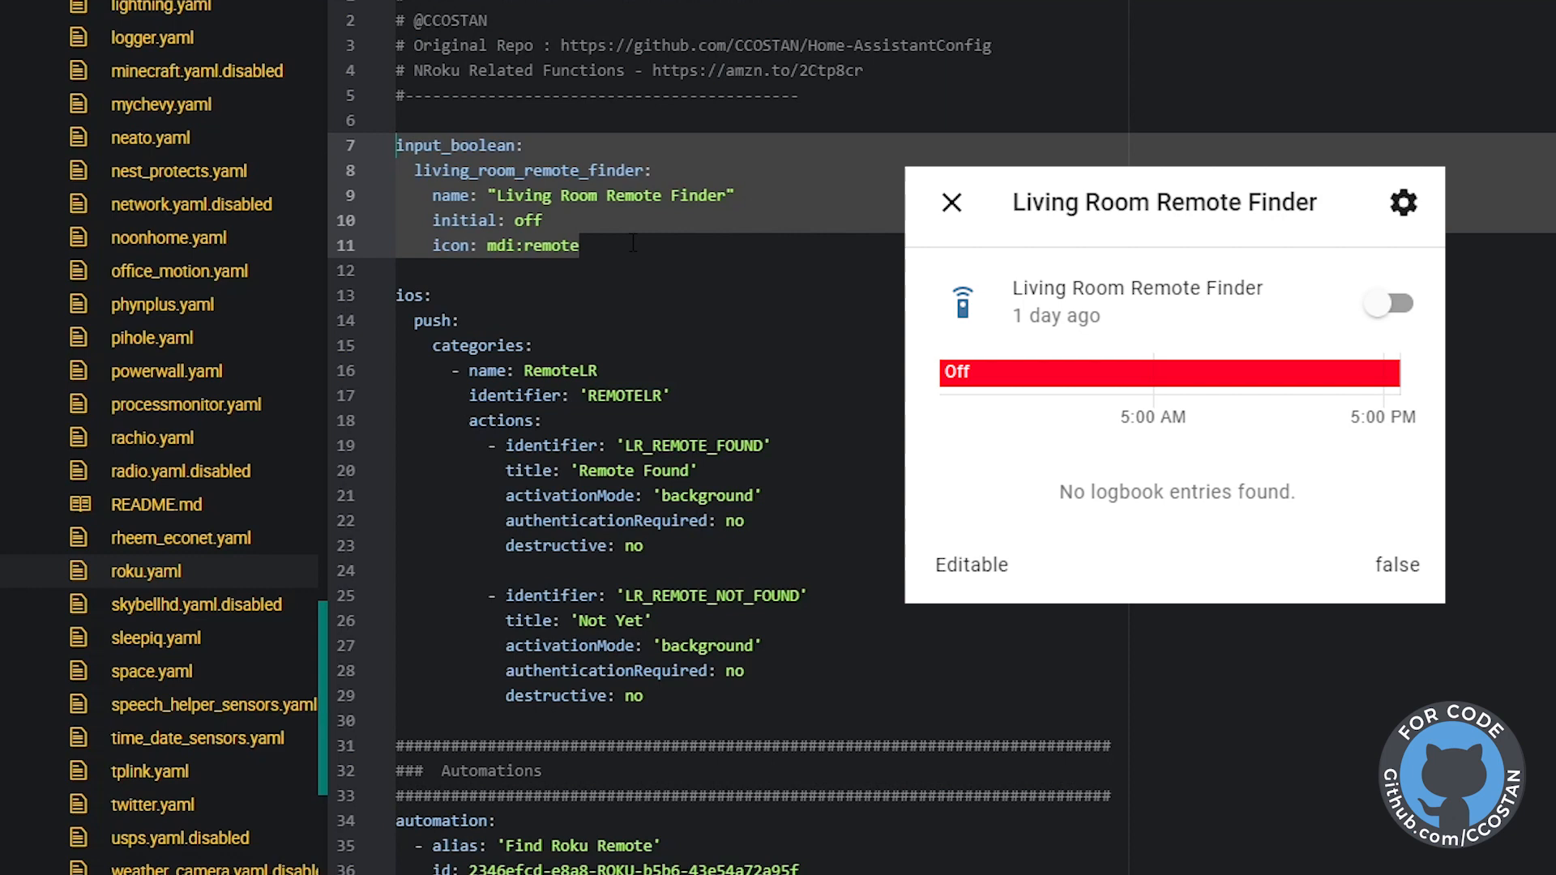
pyautogui.click(950, 203)
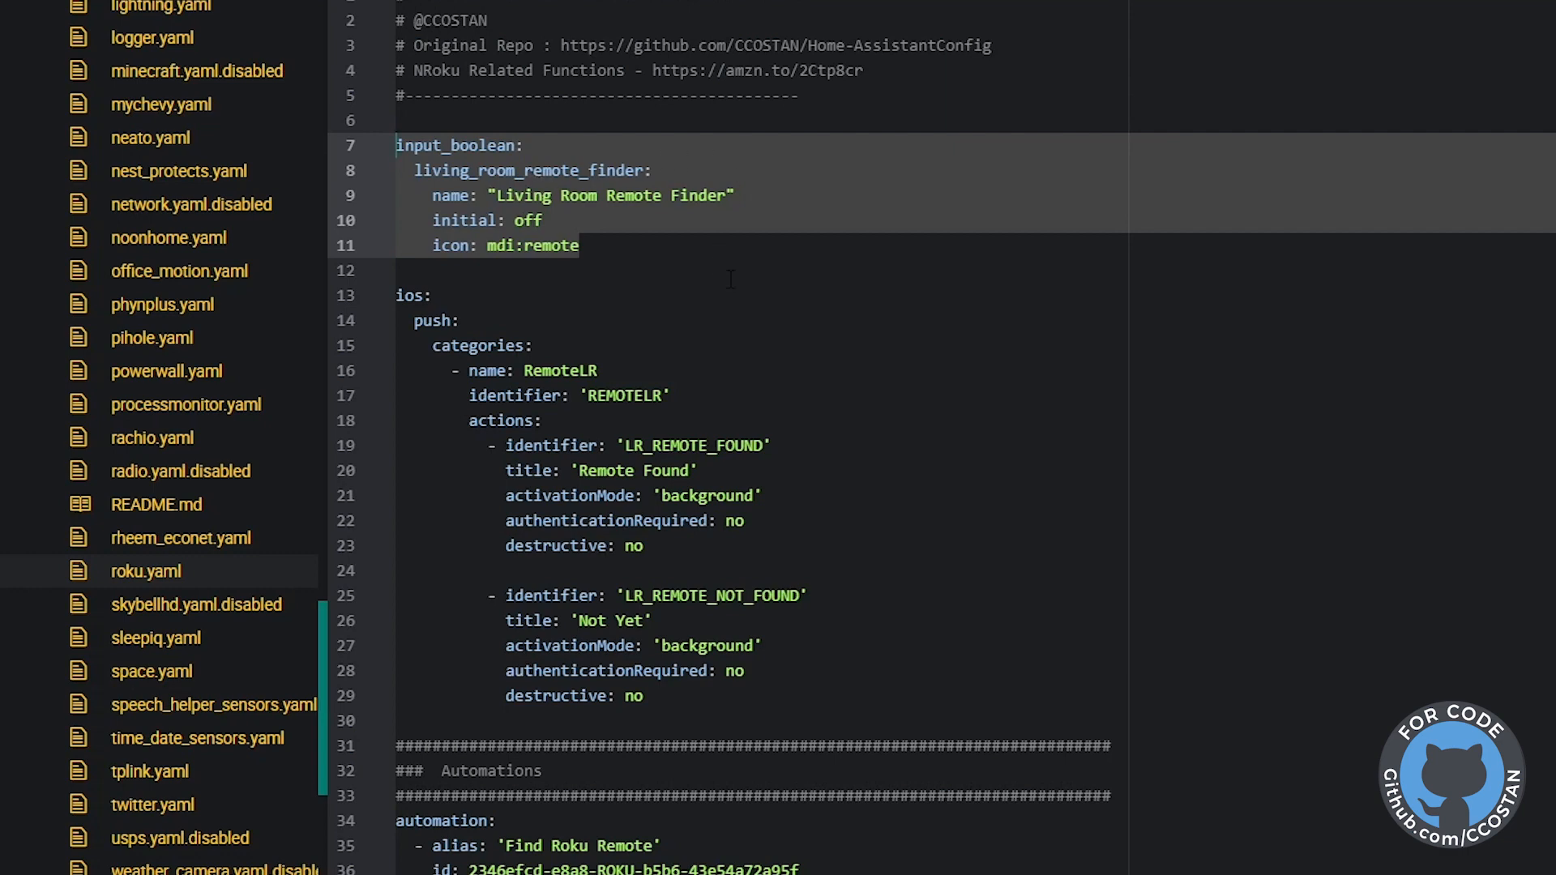
pyautogui.scroll(-3)
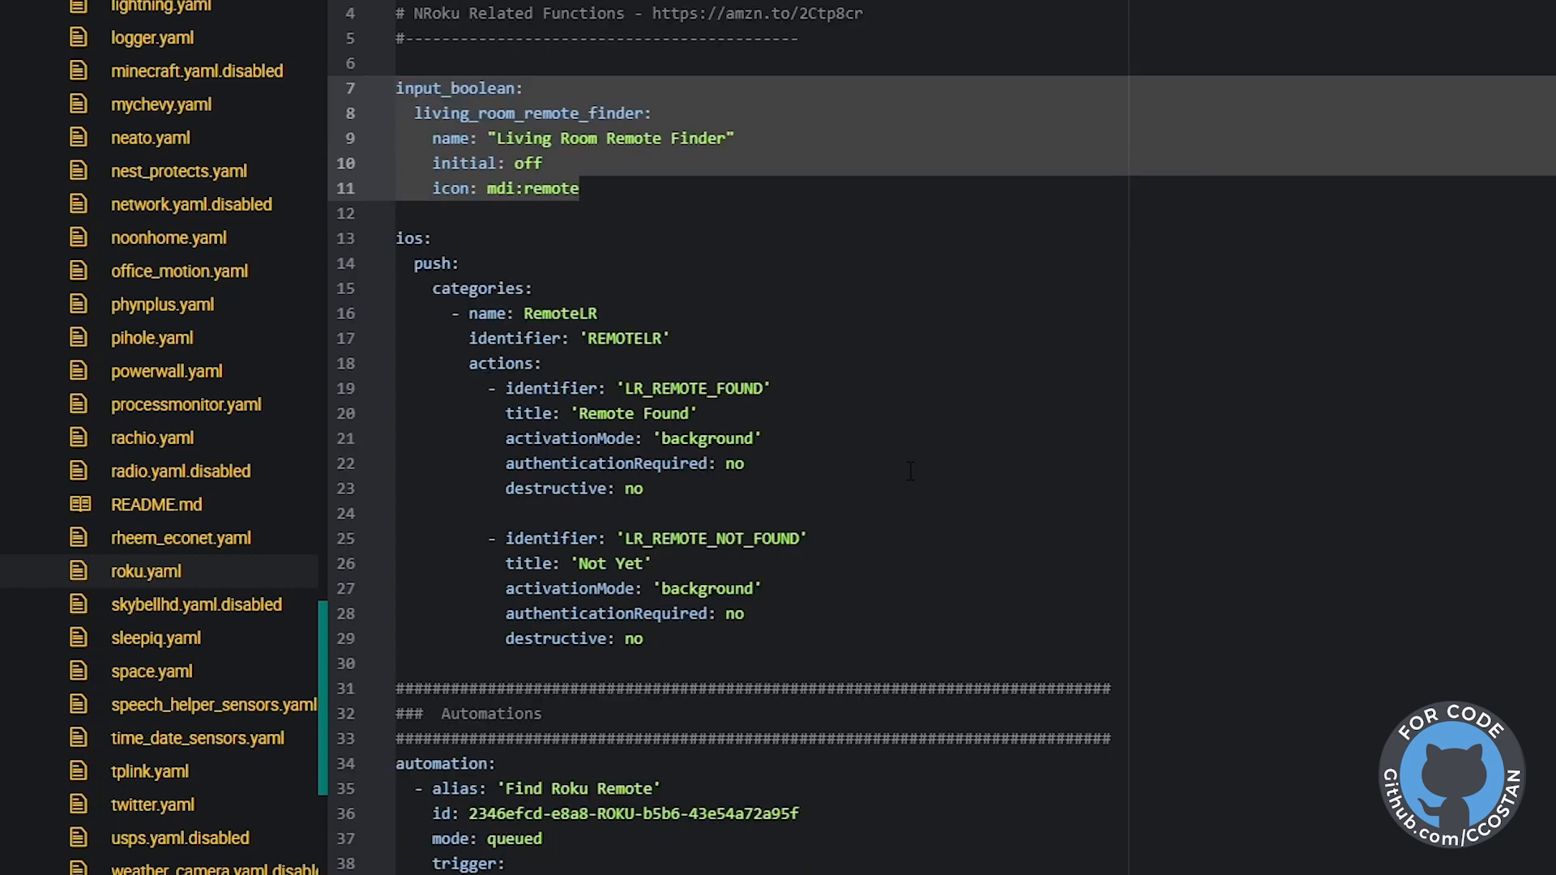
pyautogui.scroll(-3)
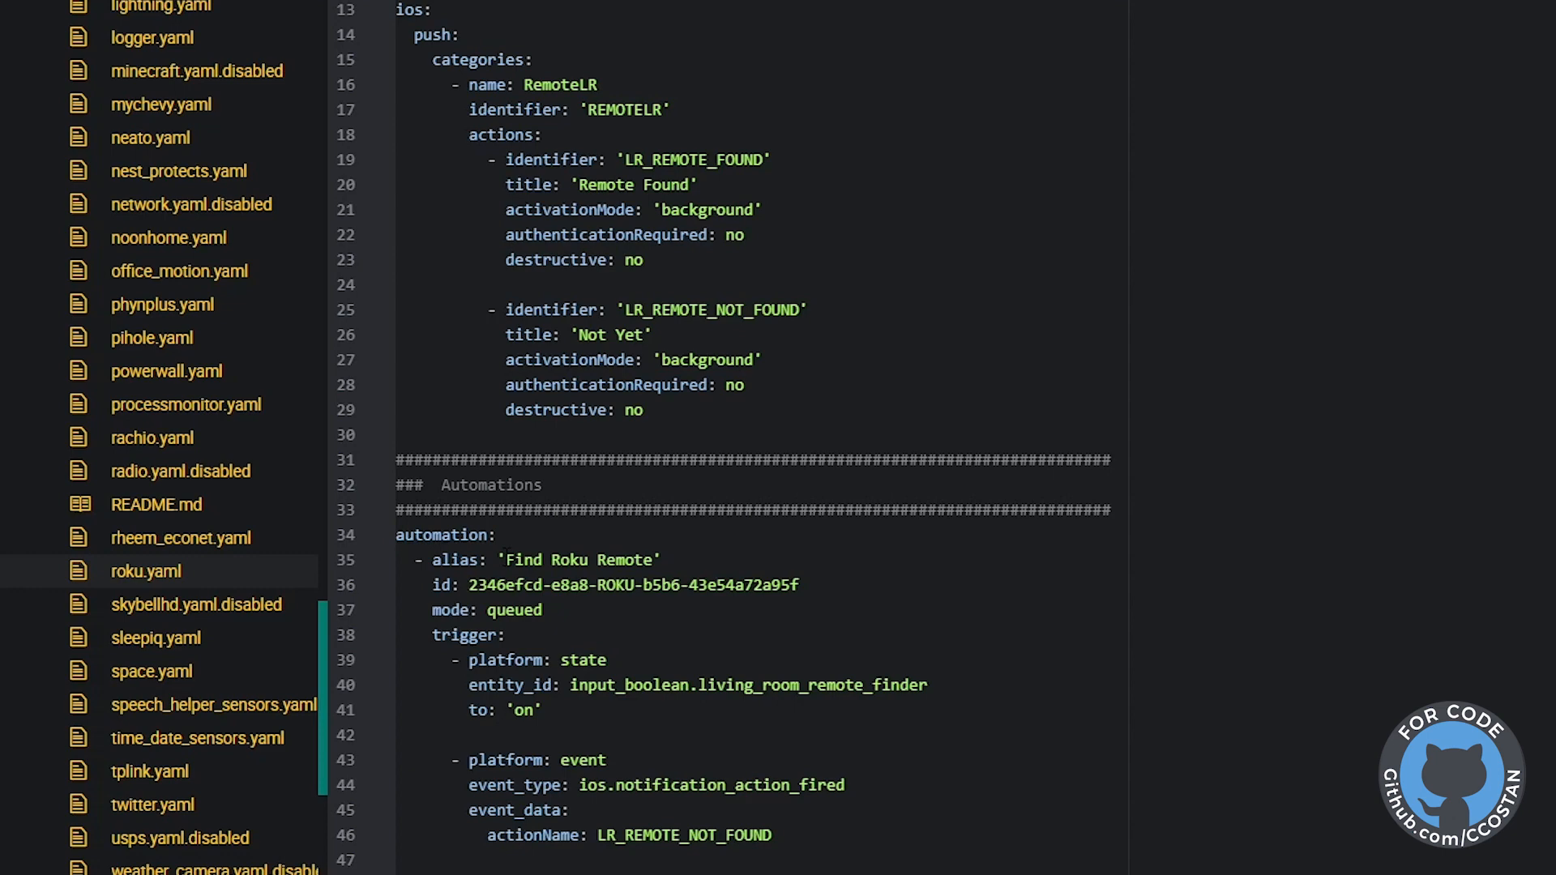
pyautogui.doubleClick(579, 560)
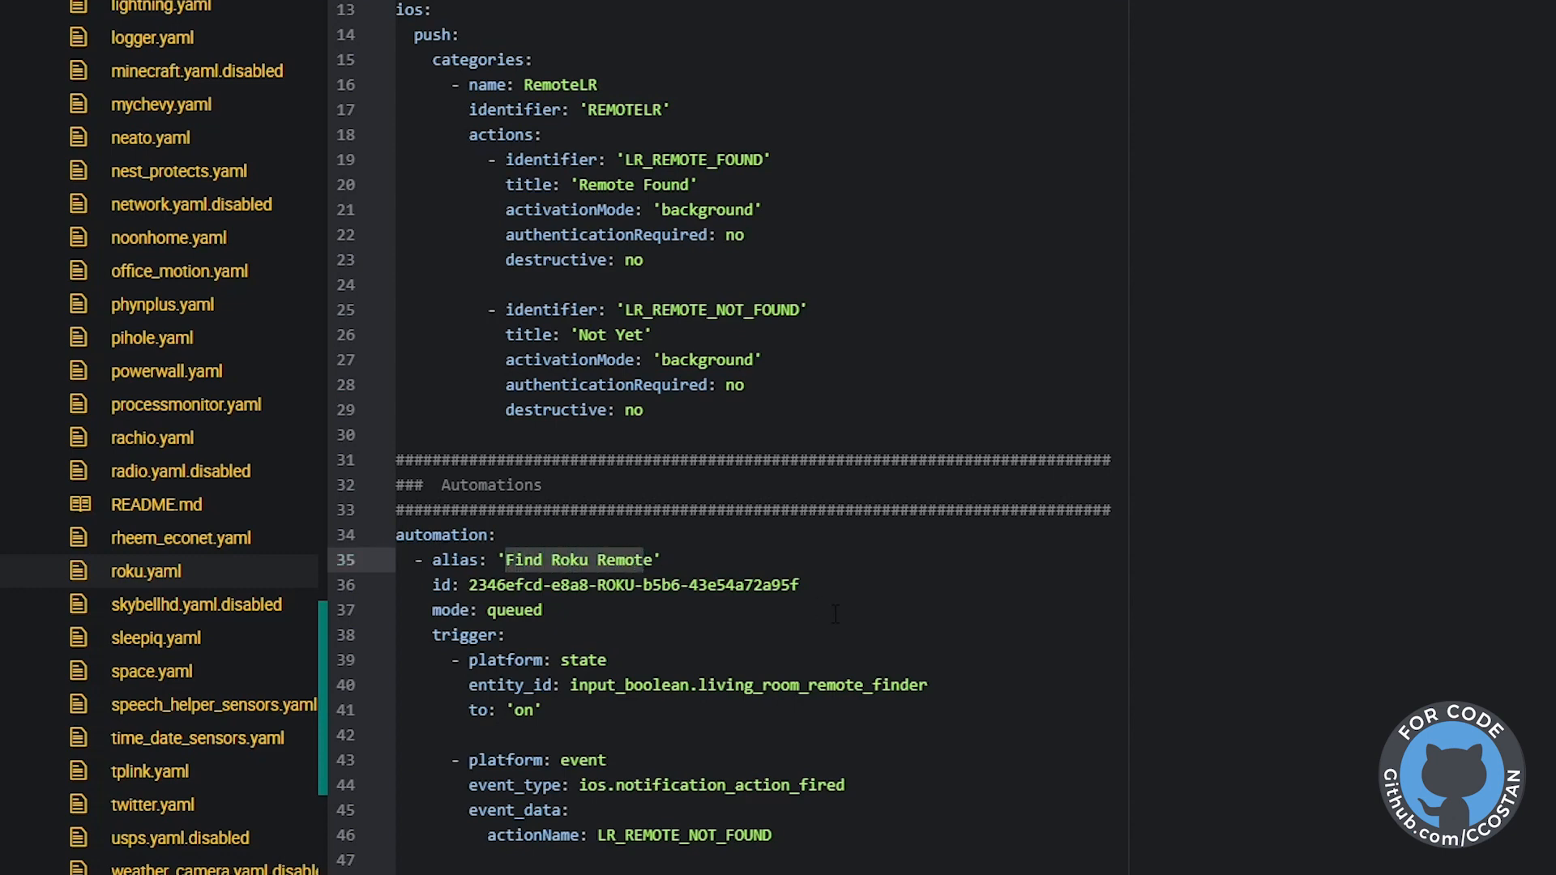
pyautogui.scroll(-3)
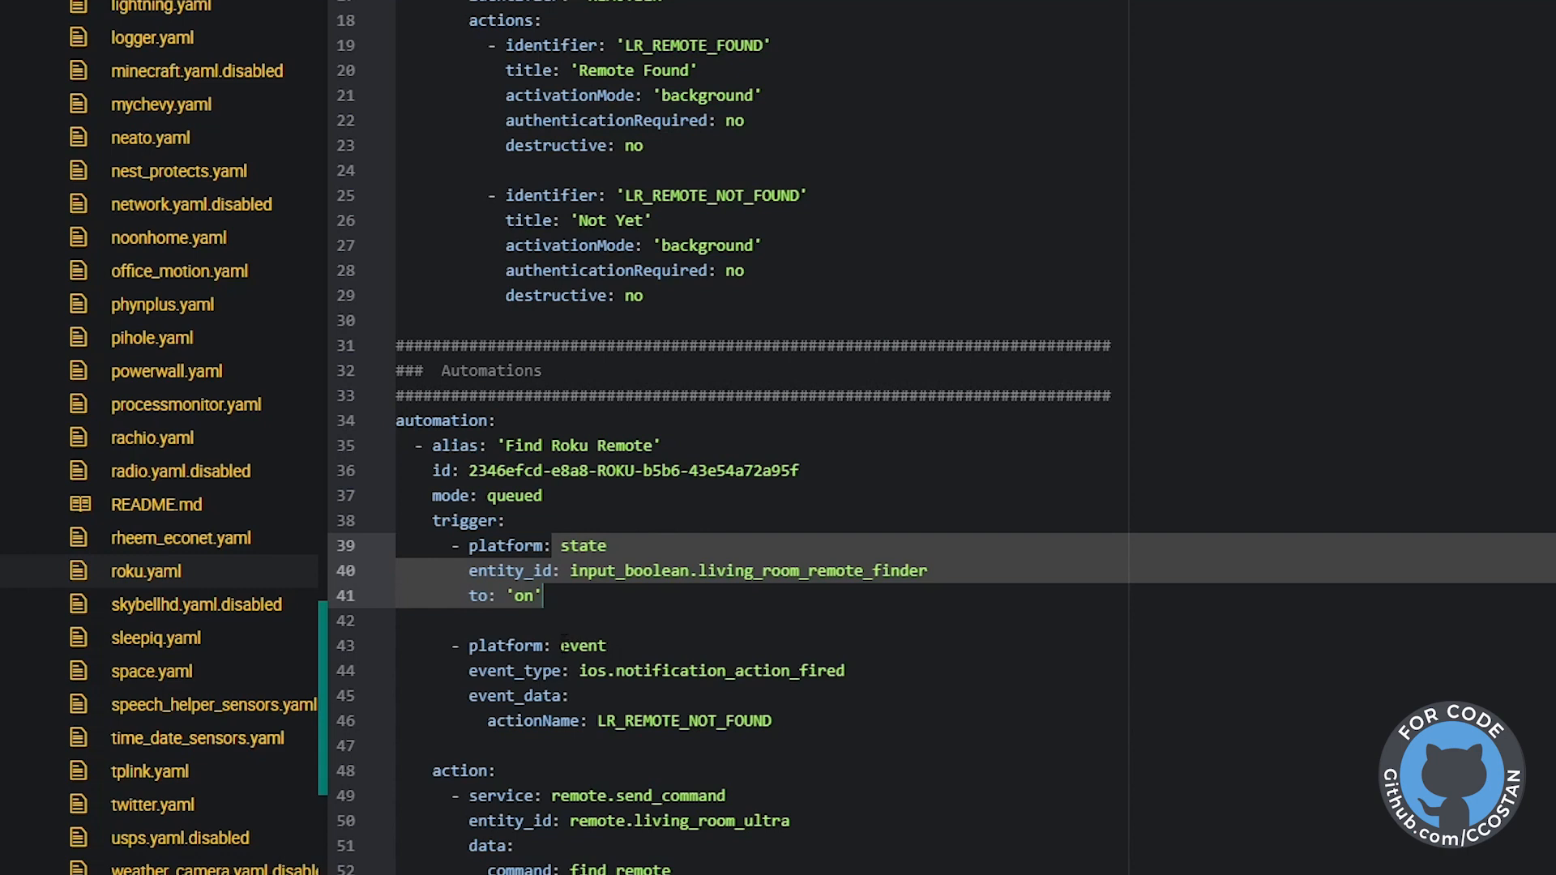
pyautogui.click(864, 772)
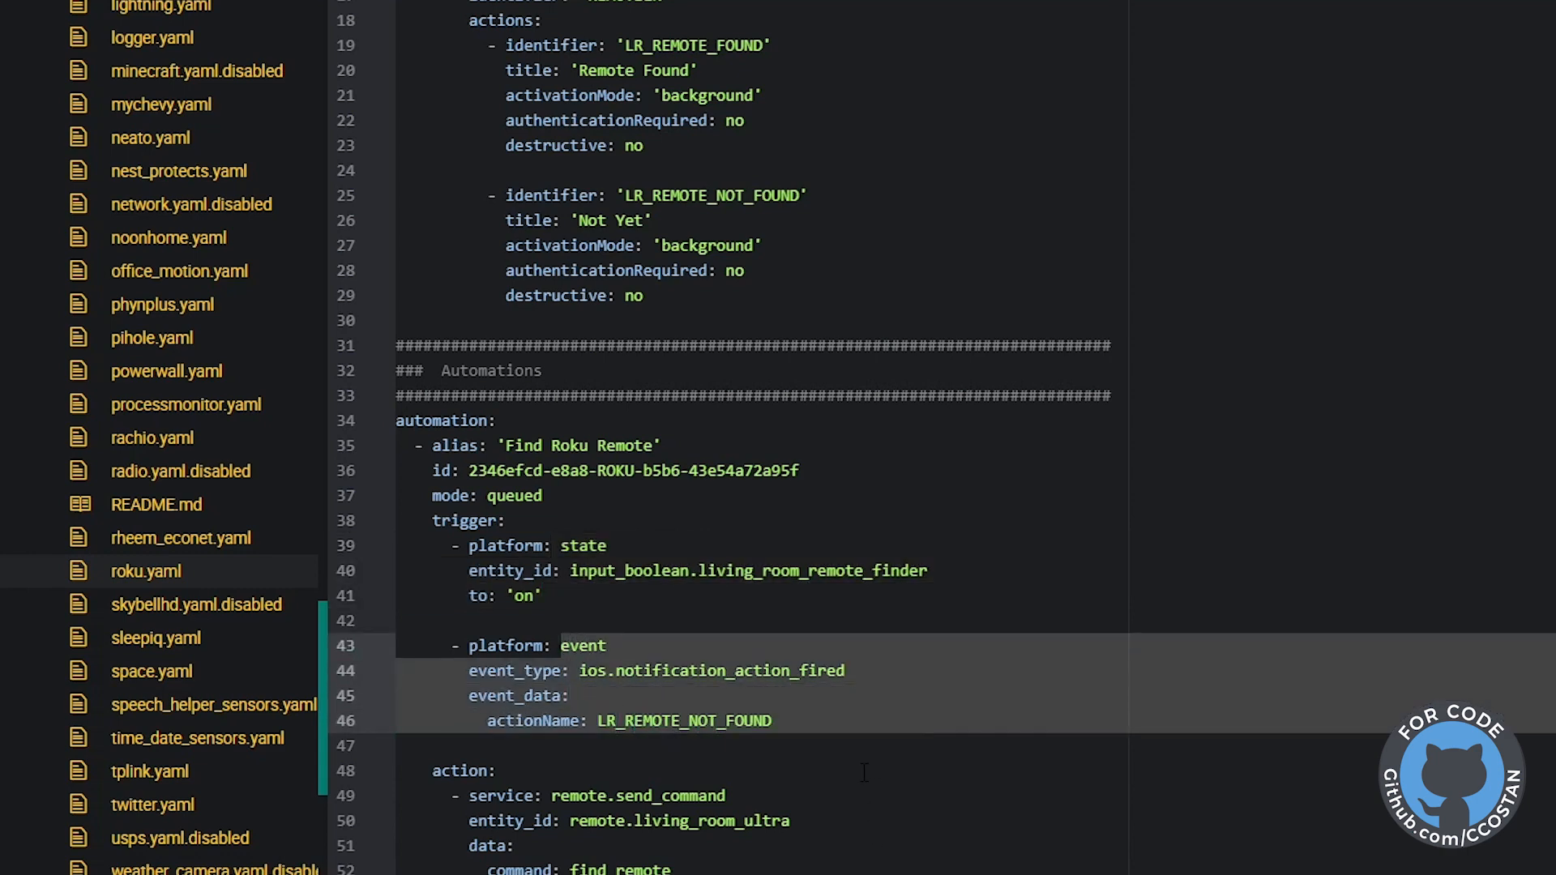
pyautogui.scroll(-3)
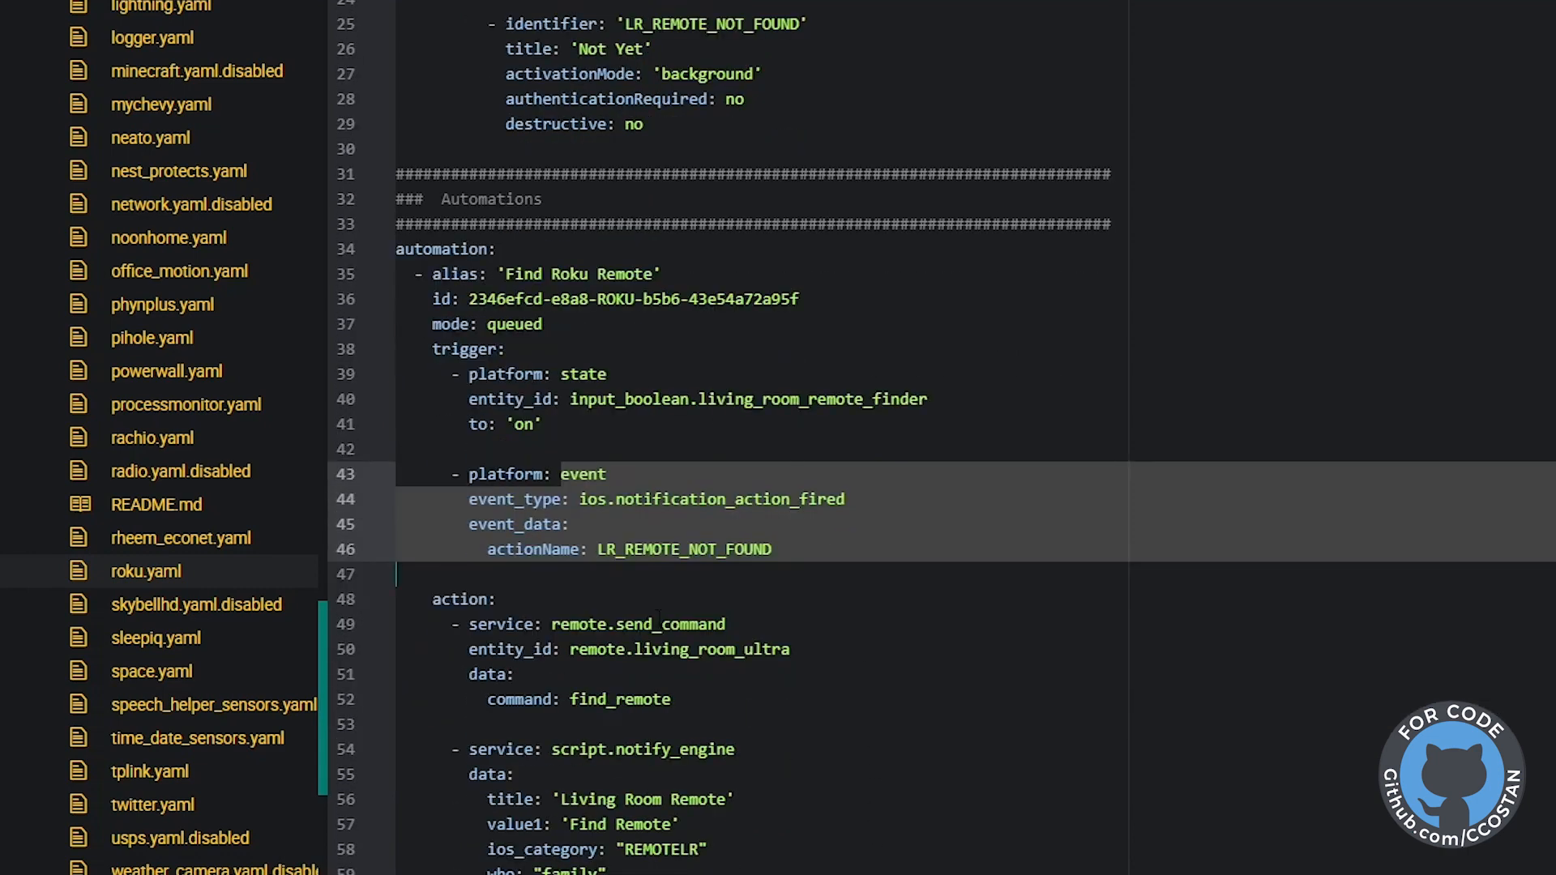